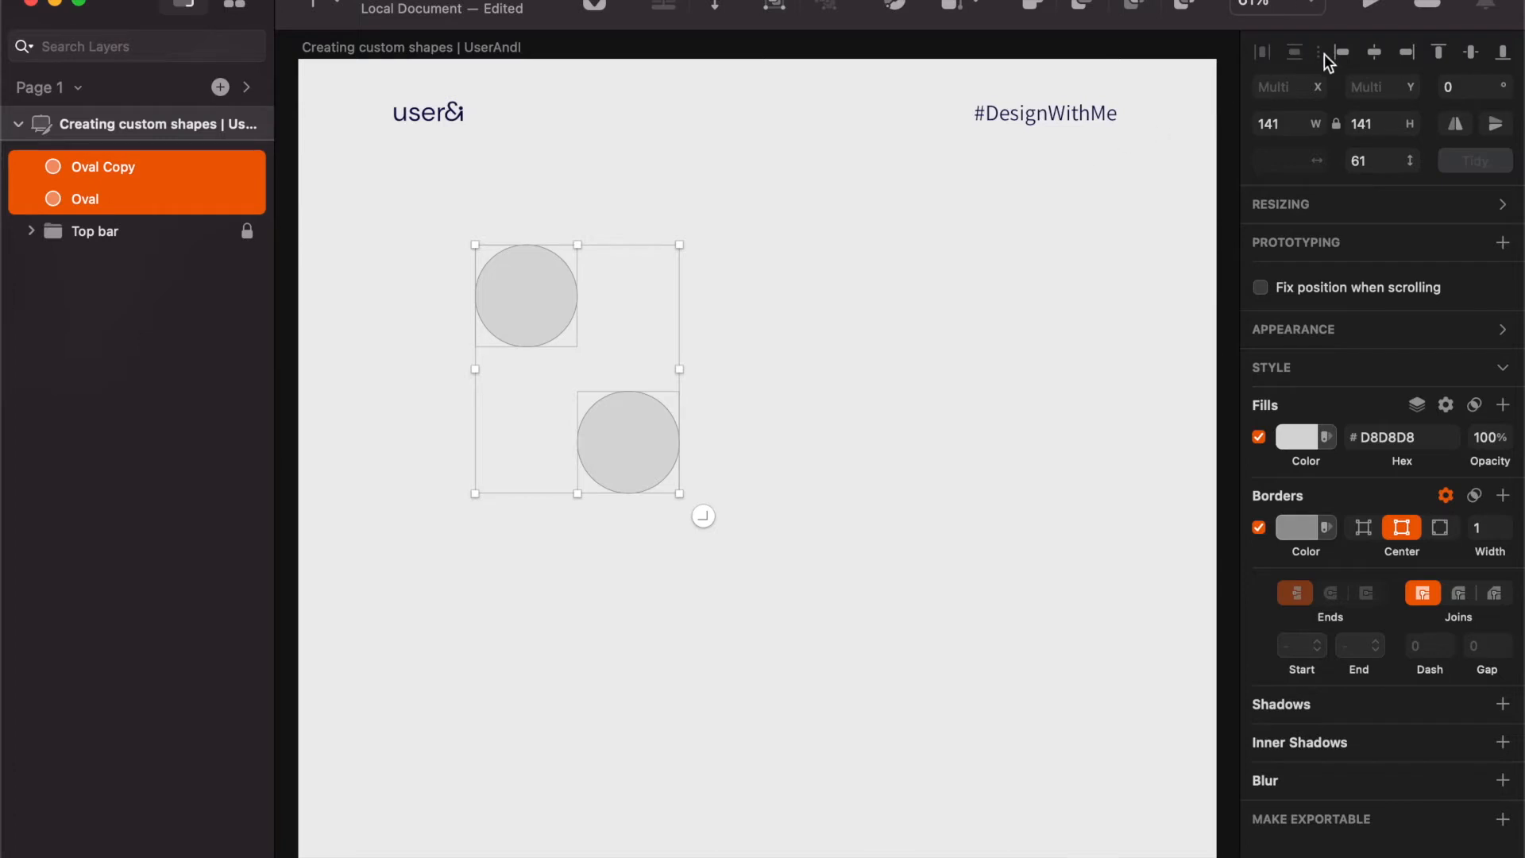
Left-align both circles, then select the lower circle to drag it back right.
{"action": "left_click", "coordinate": [1340, 51]}
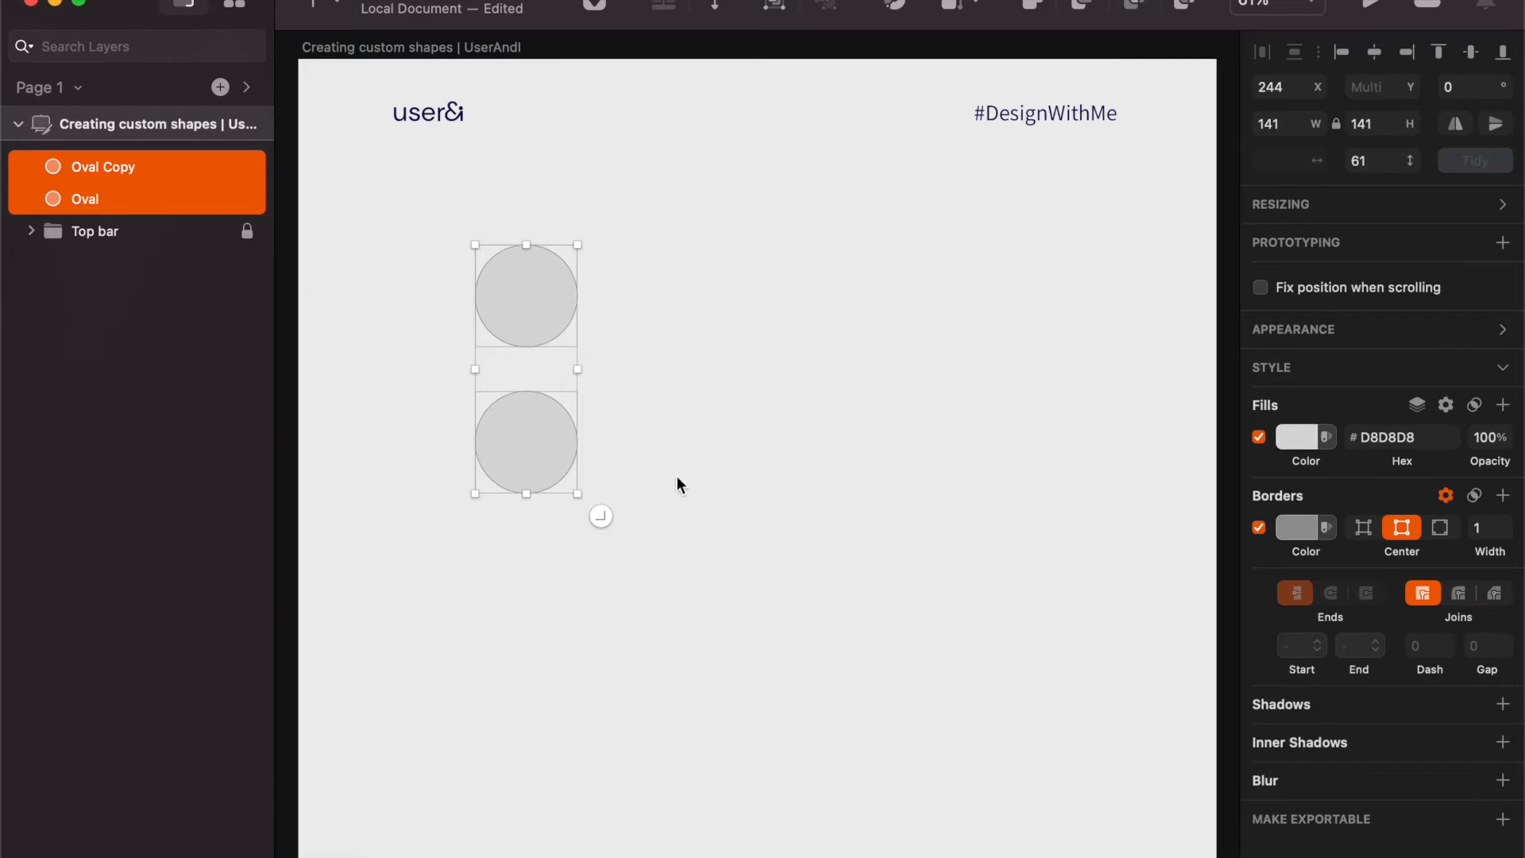
{"action": "left_click", "coordinate": [673, 457]}
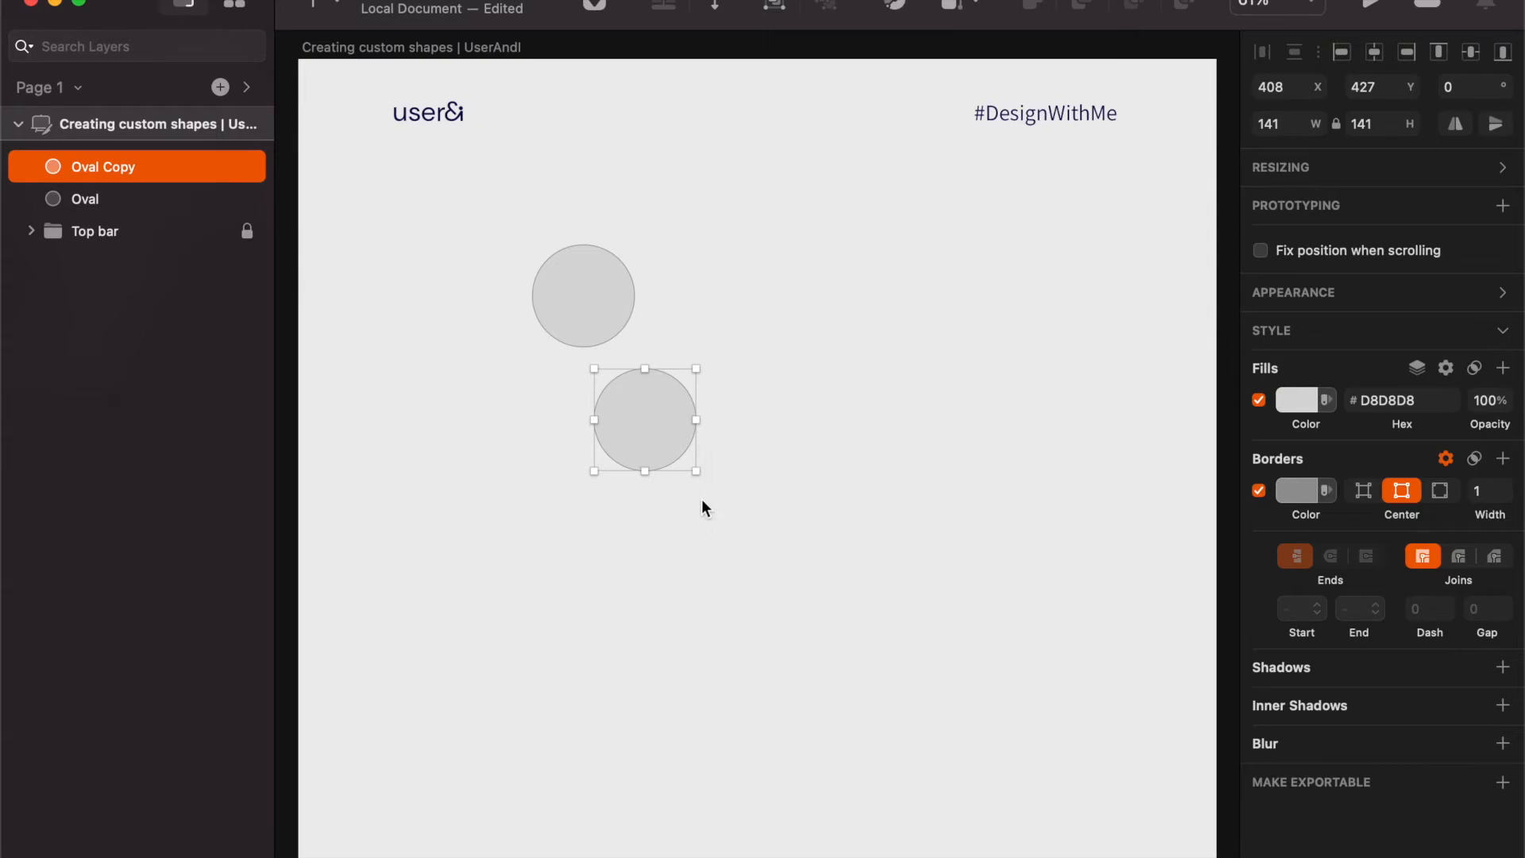
{"action": "mouse_move", "coordinate": [599, 176]}
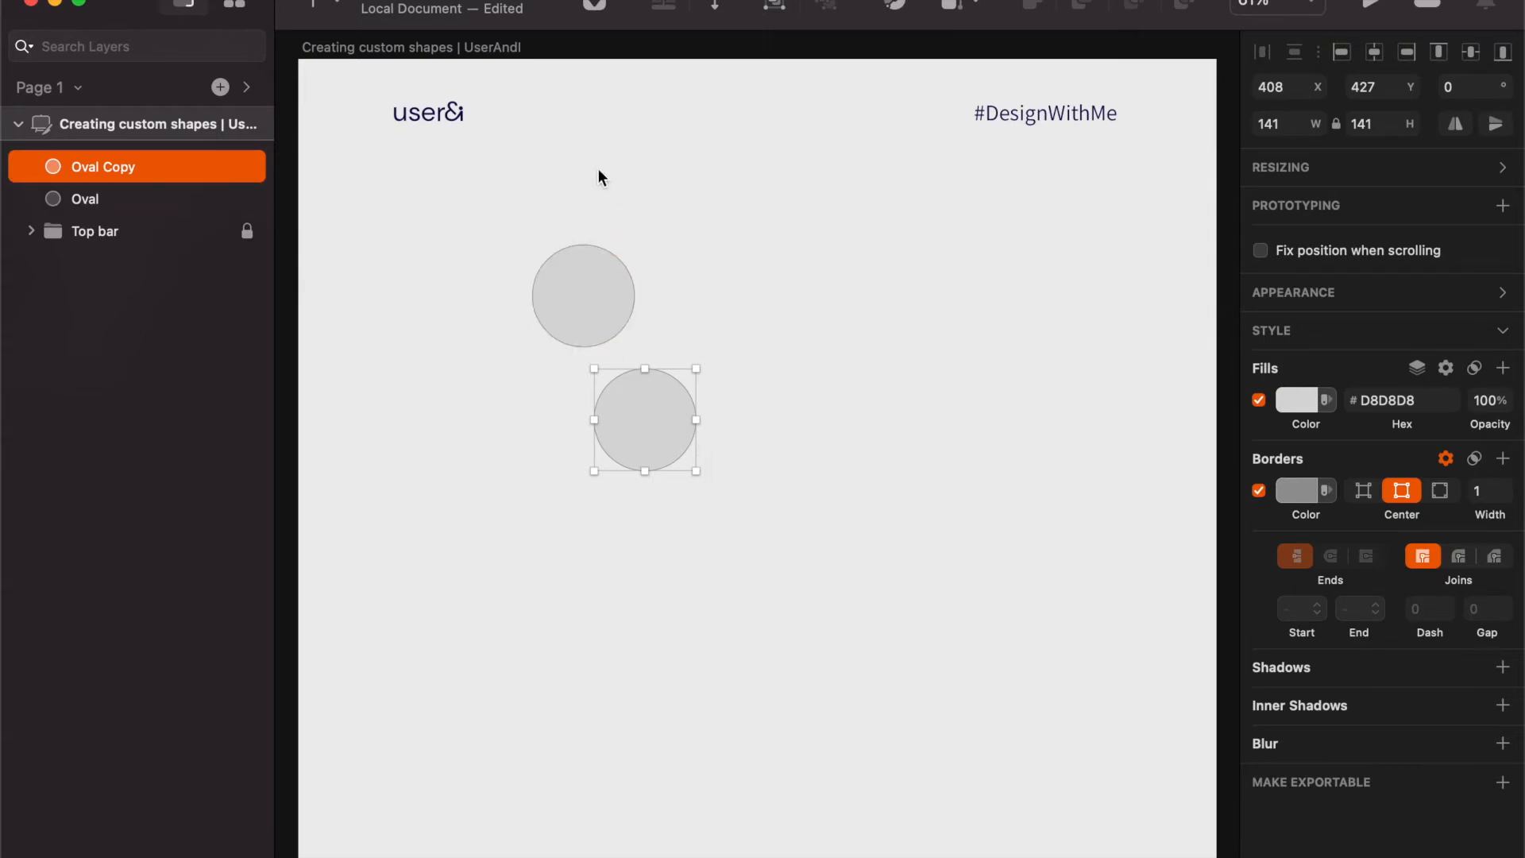
Centre both circles horizontally, then reselect both for right alignment.
{"action": "left_click", "coordinate": [86, 199]}
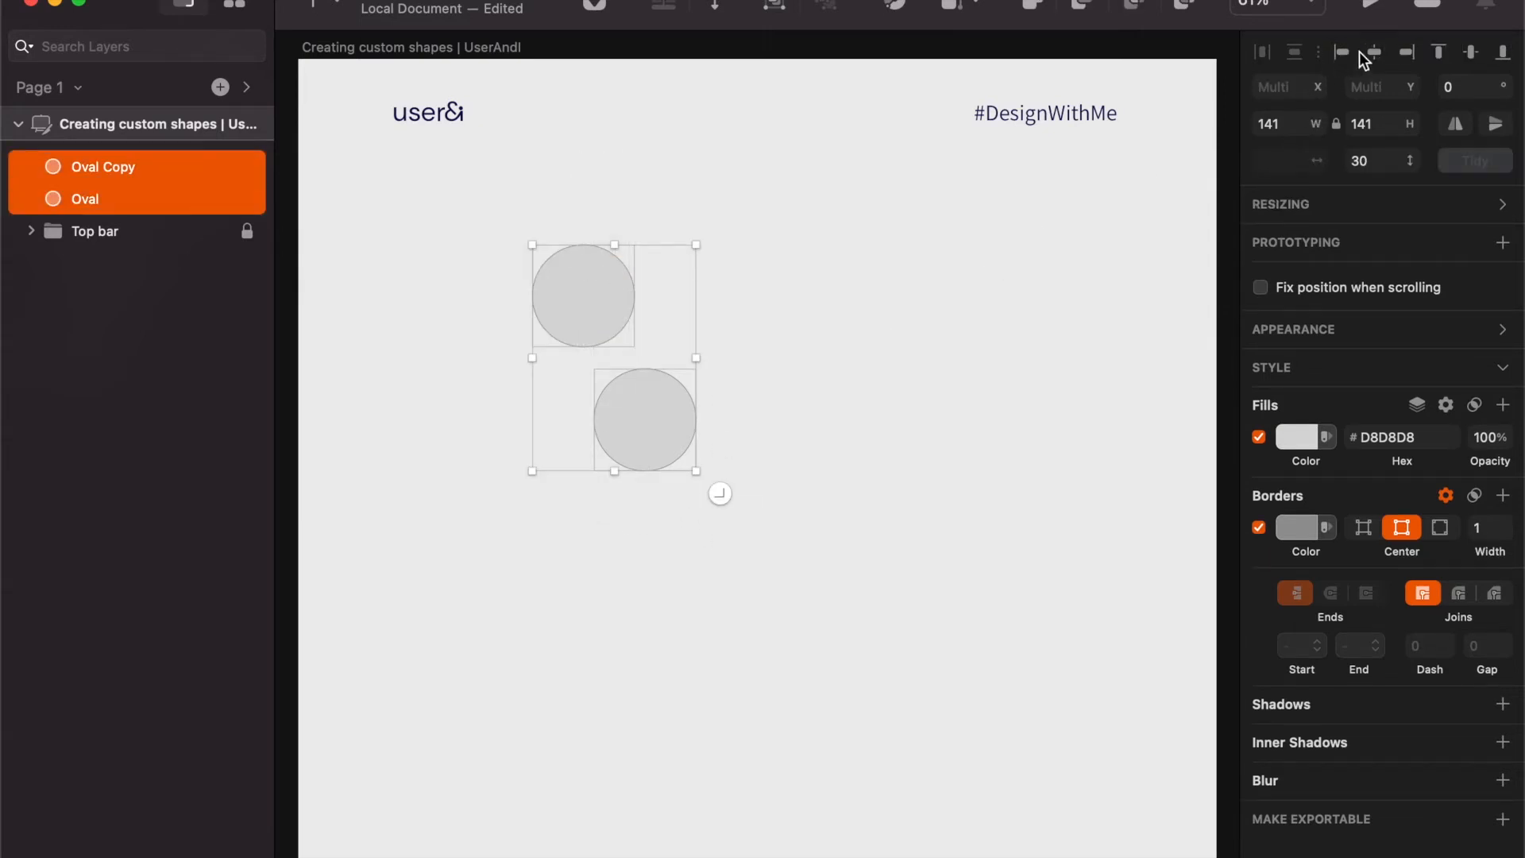
{"action": "left_click", "coordinate": [821, 402]}
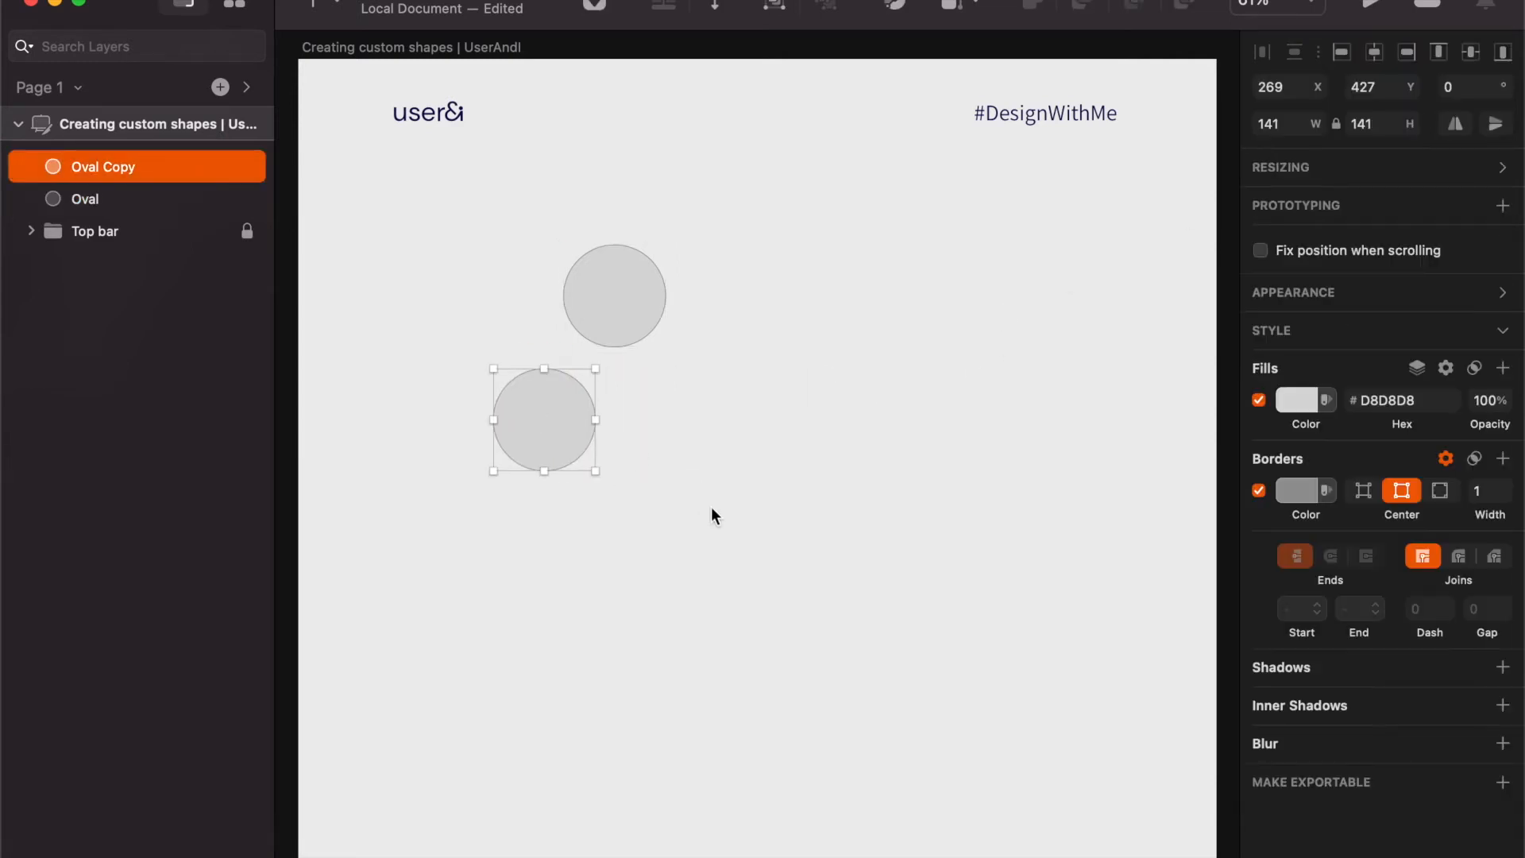
{"action": "mouse_move", "coordinate": [1404, 53]}
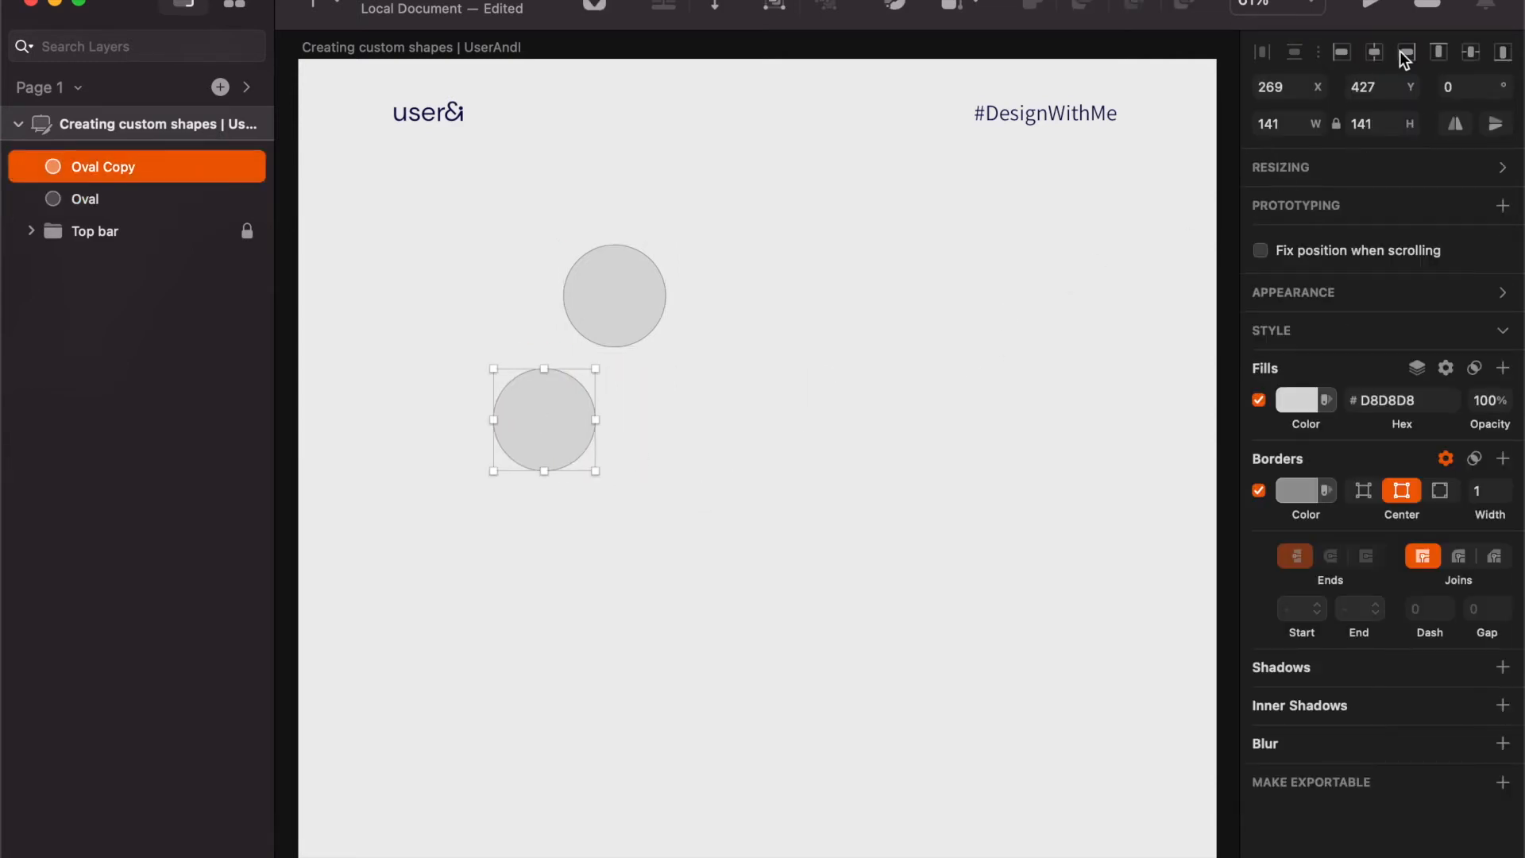
{"action": "left_click", "coordinate": [86, 199]}
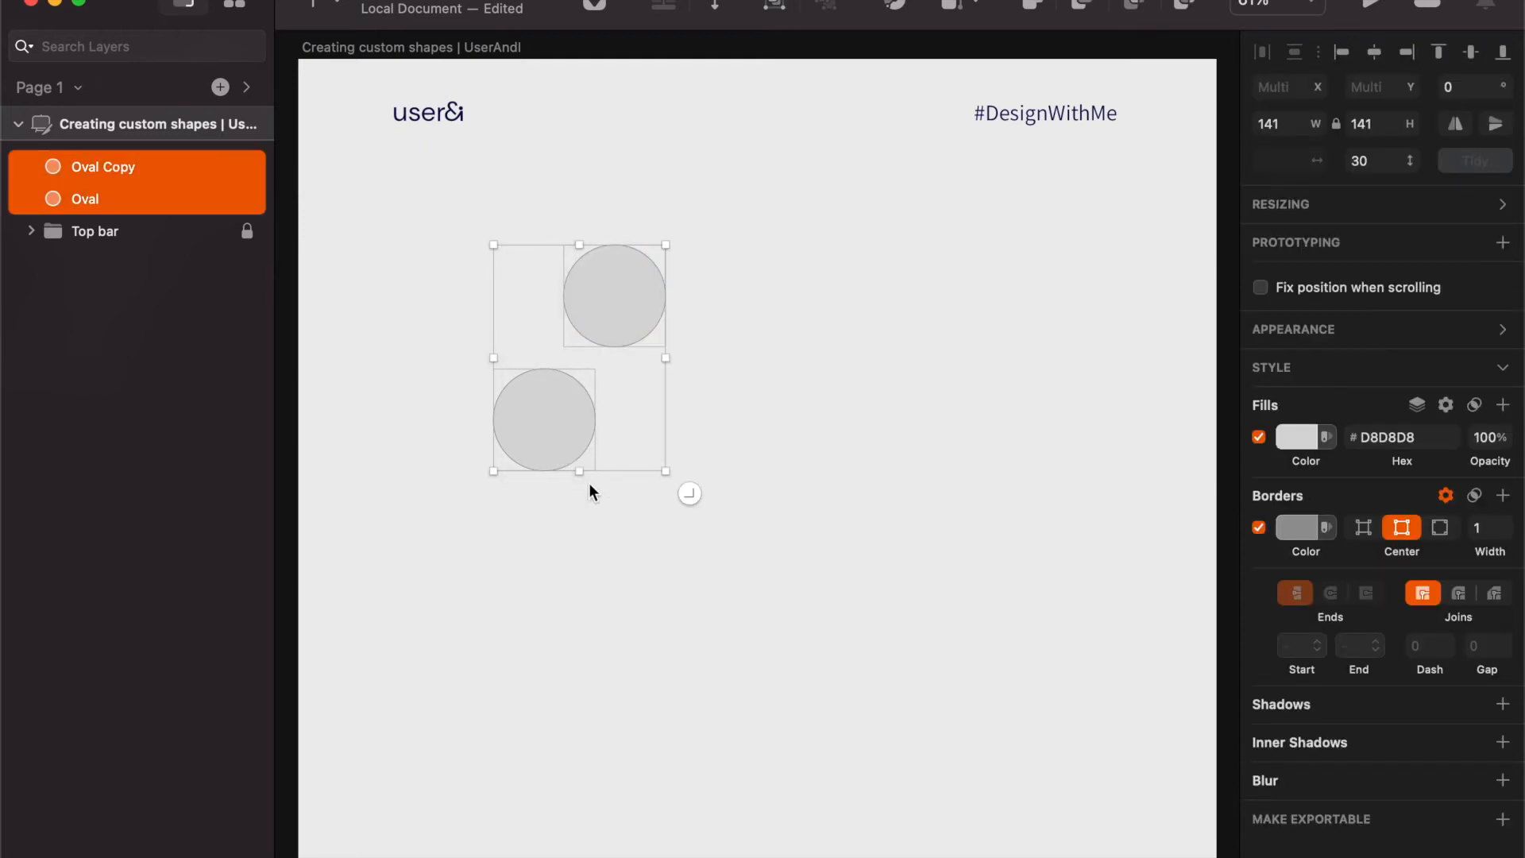
{"action": "mouse_move", "coordinate": [681, 305]}
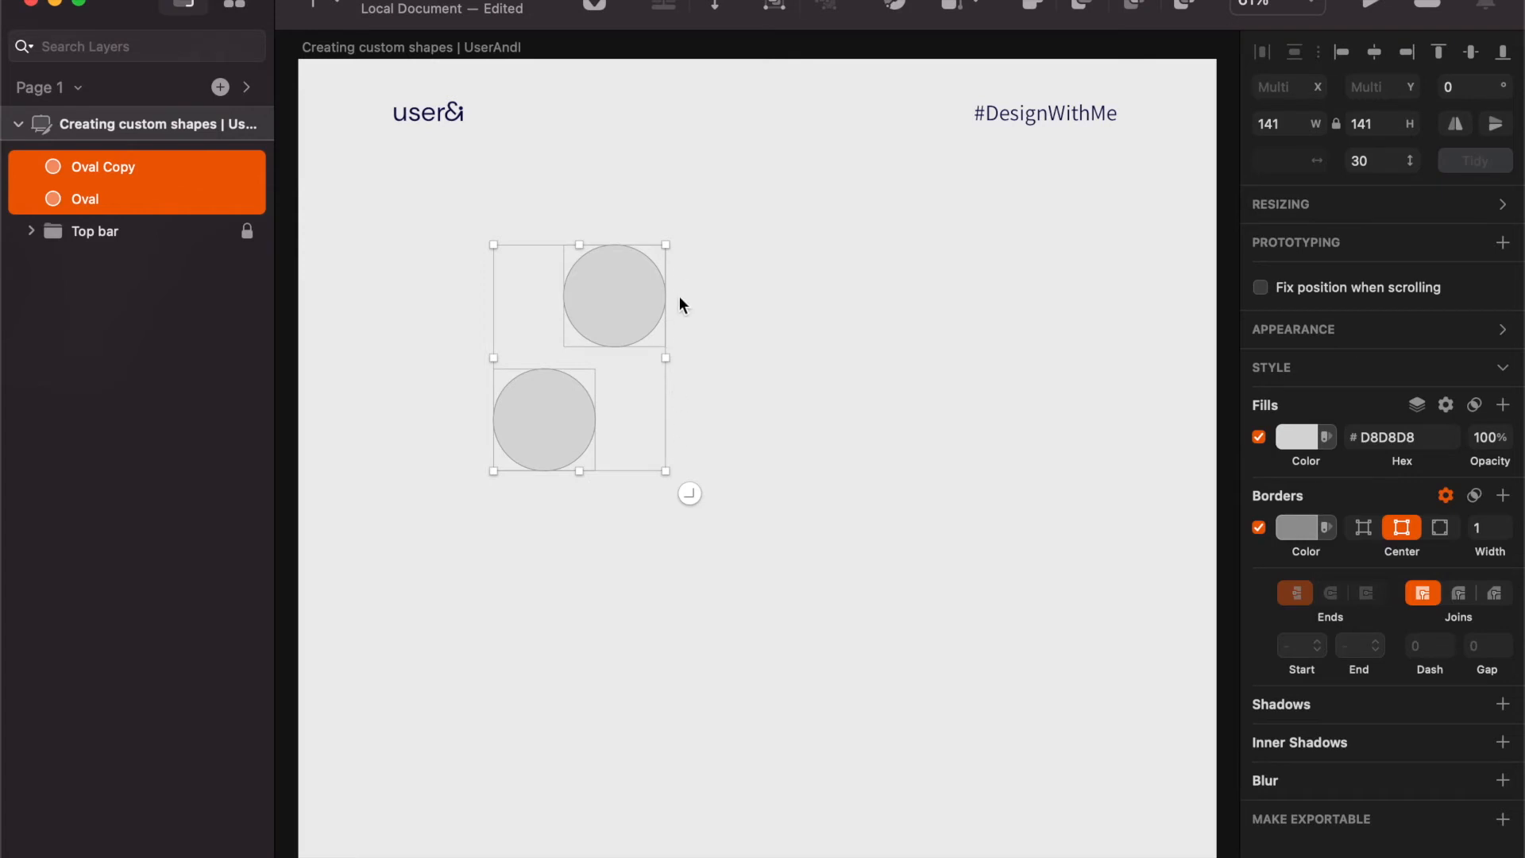
{"action": "mouse_move", "coordinate": [531, 555]}
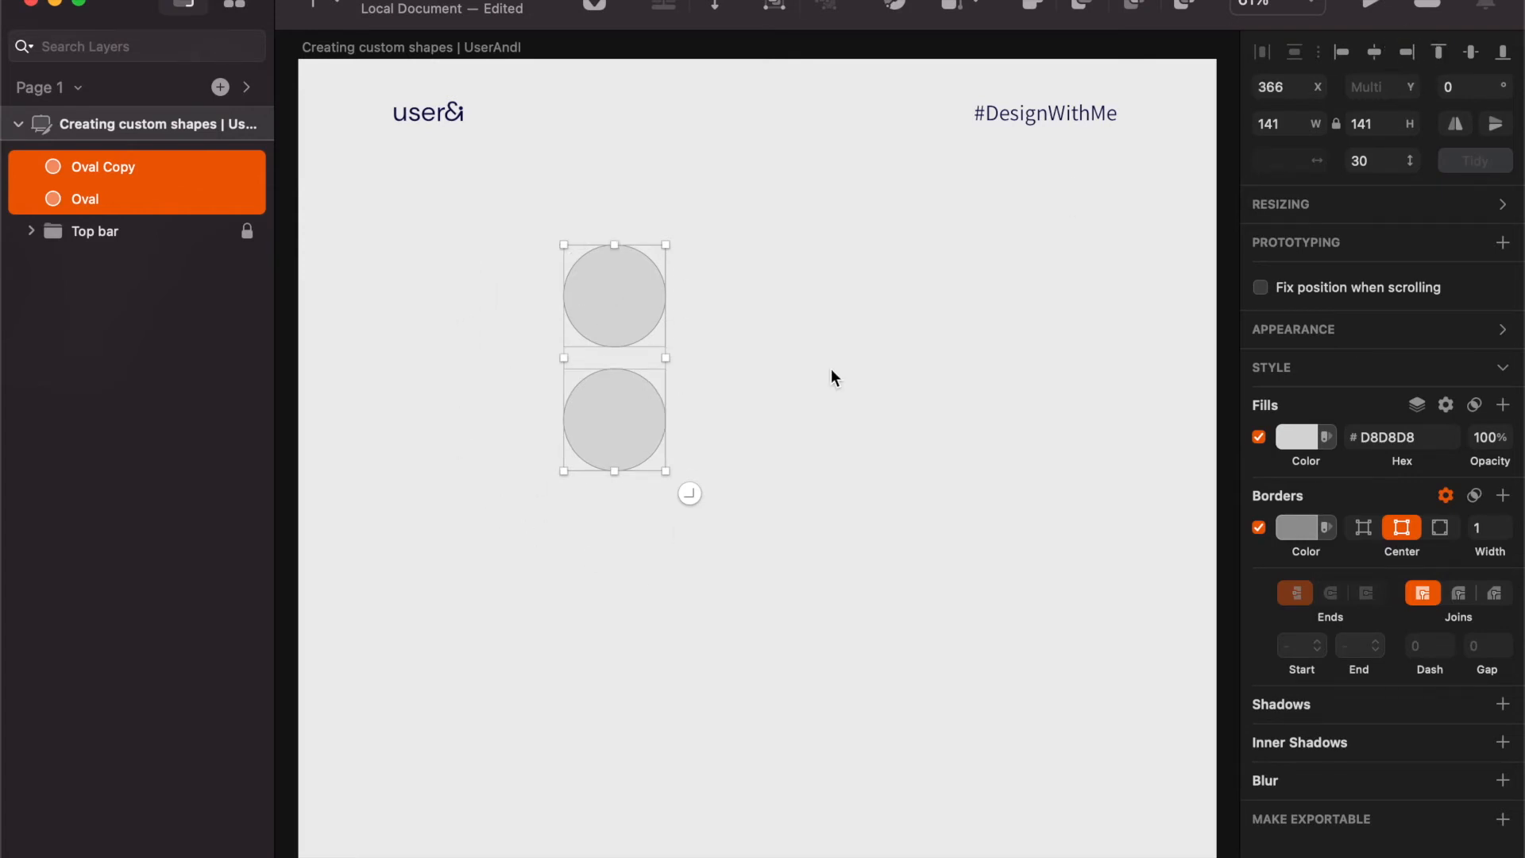
{"action": "mouse_move", "coordinate": [848, 526]}
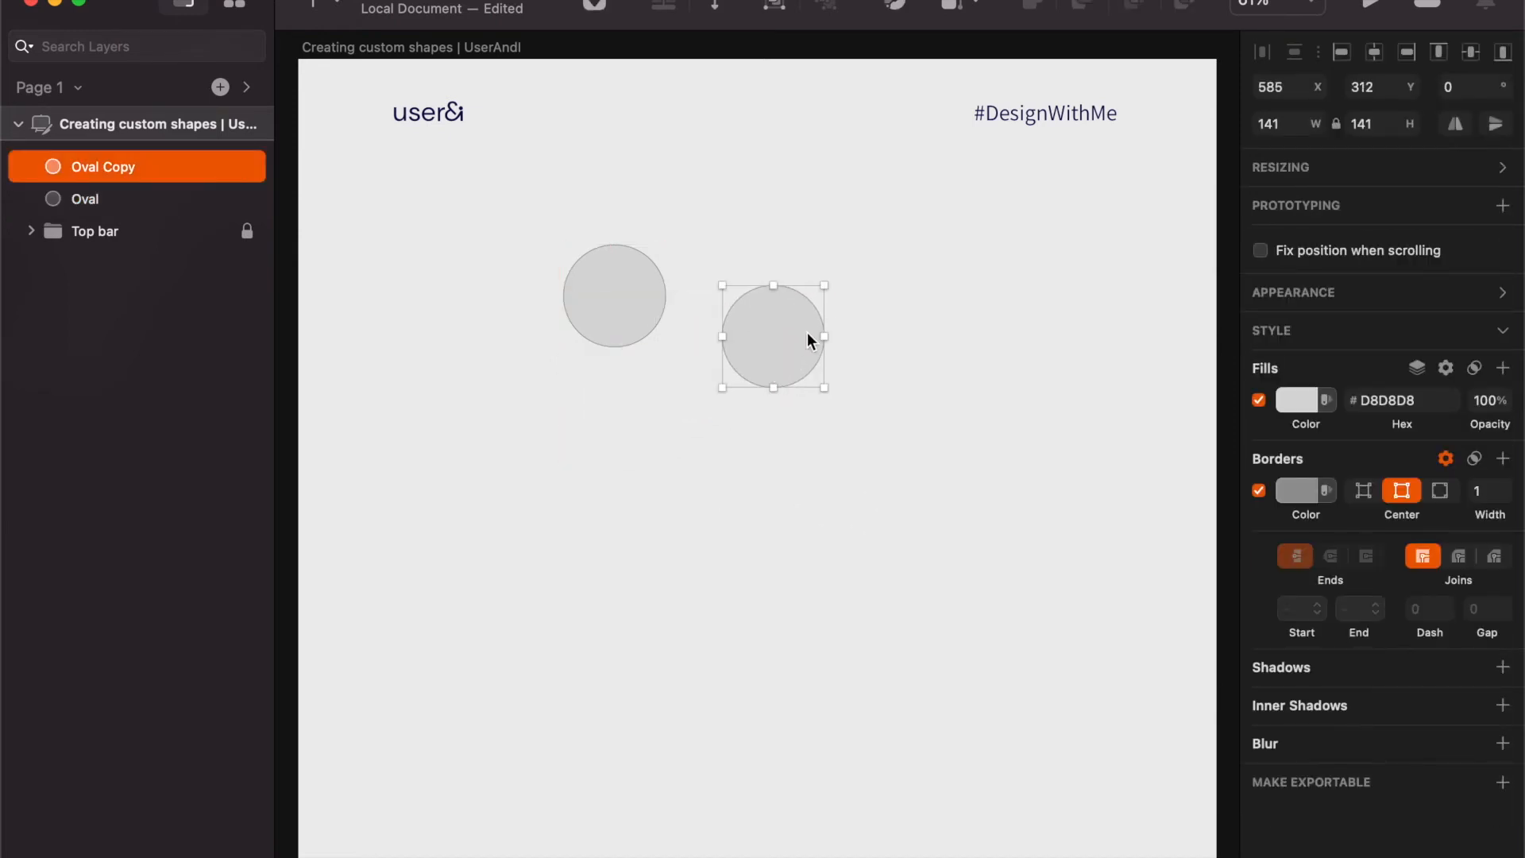
Top-align both circles, then select the right-hand circle to raise it.
{"action": "left_click", "coordinate": [851, 419]}
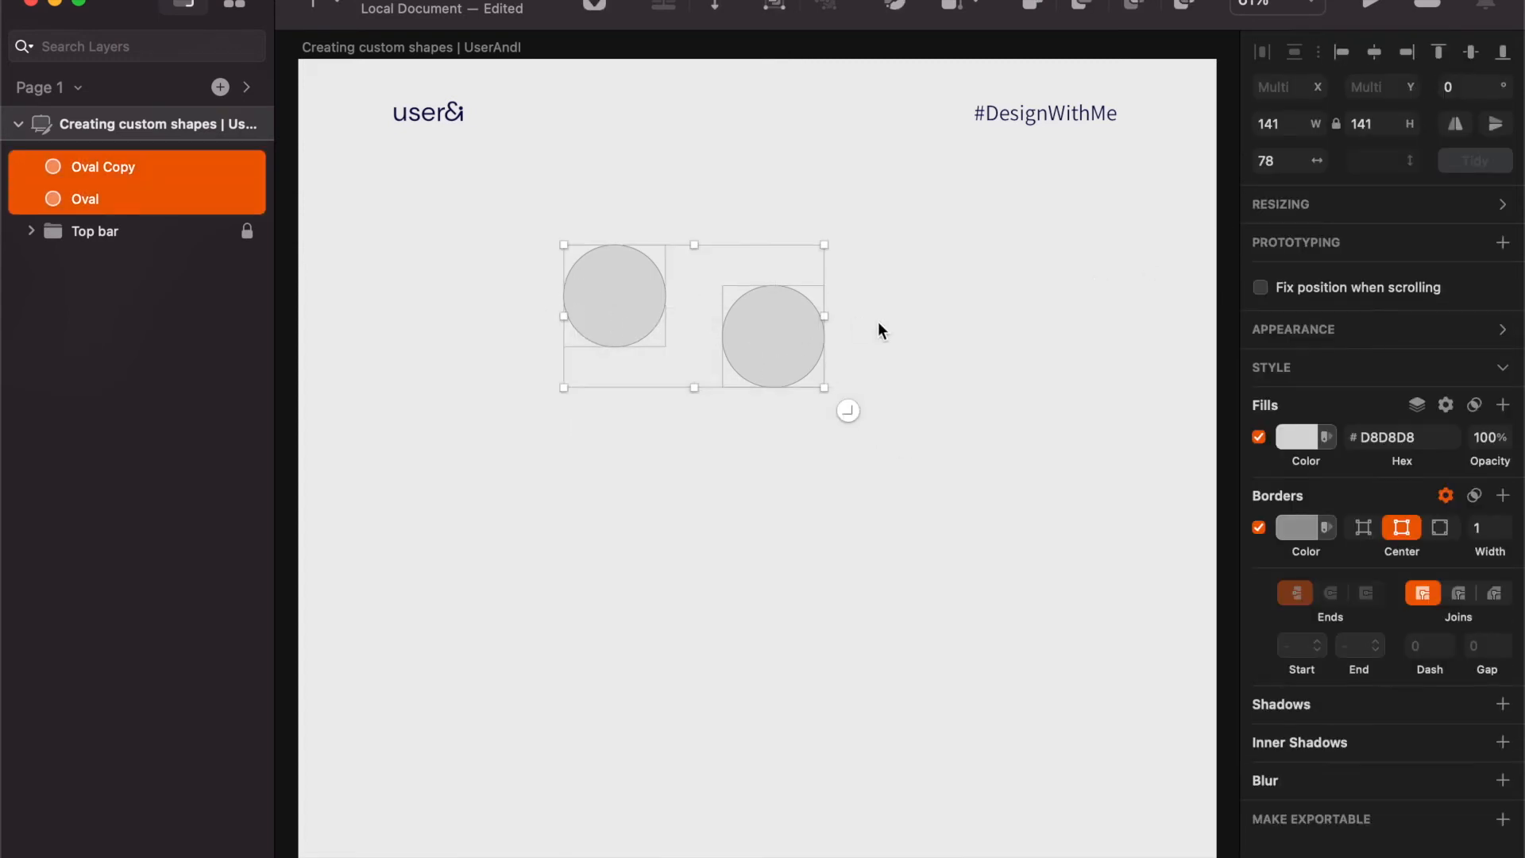
{"action": "mouse_move", "coordinate": [583, 246]}
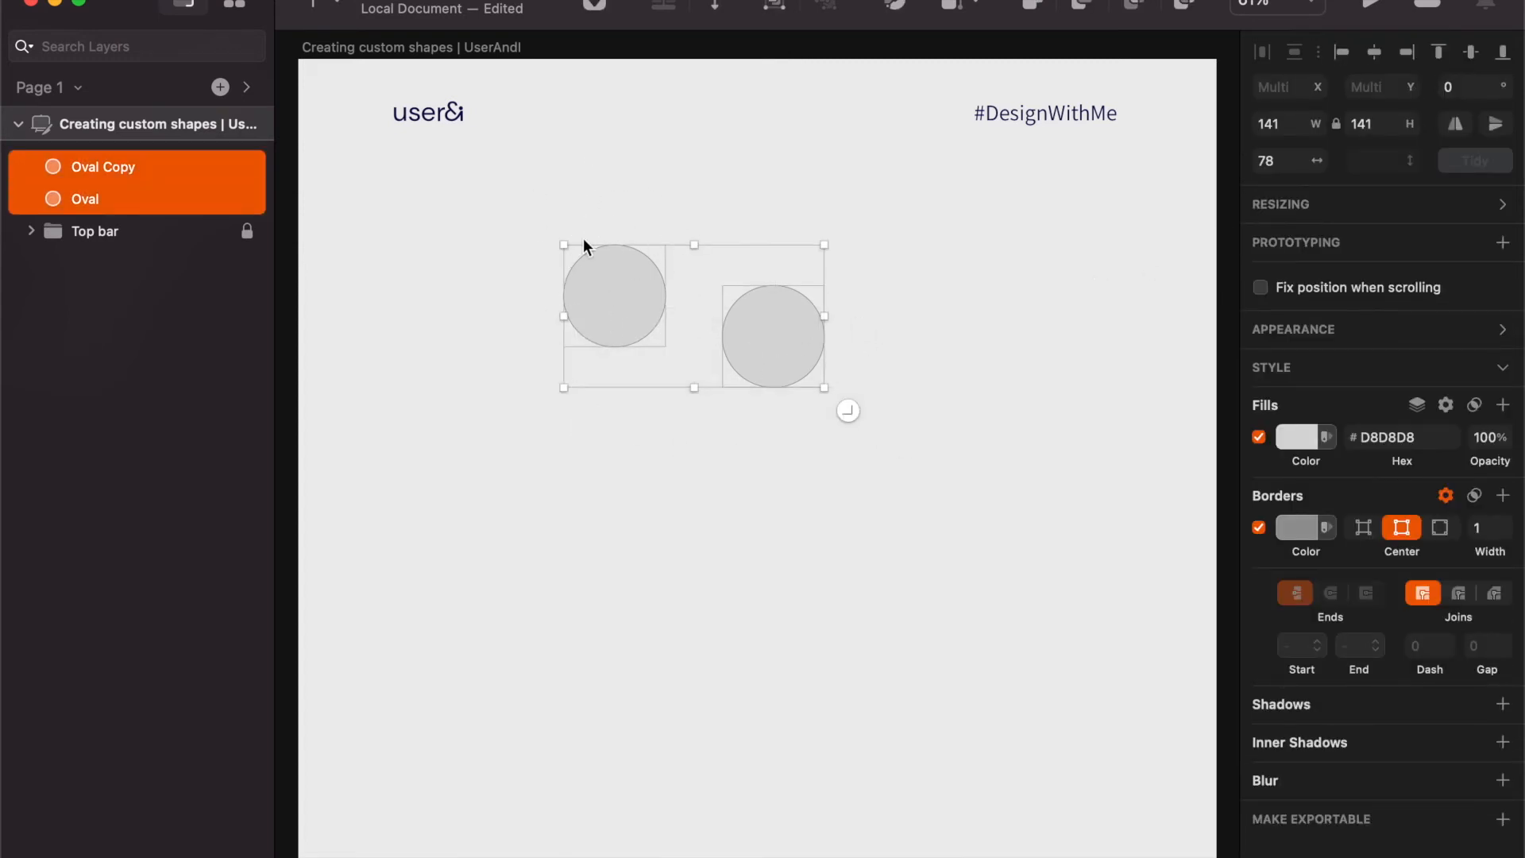
{"action": "mouse_move", "coordinate": [749, 252]}
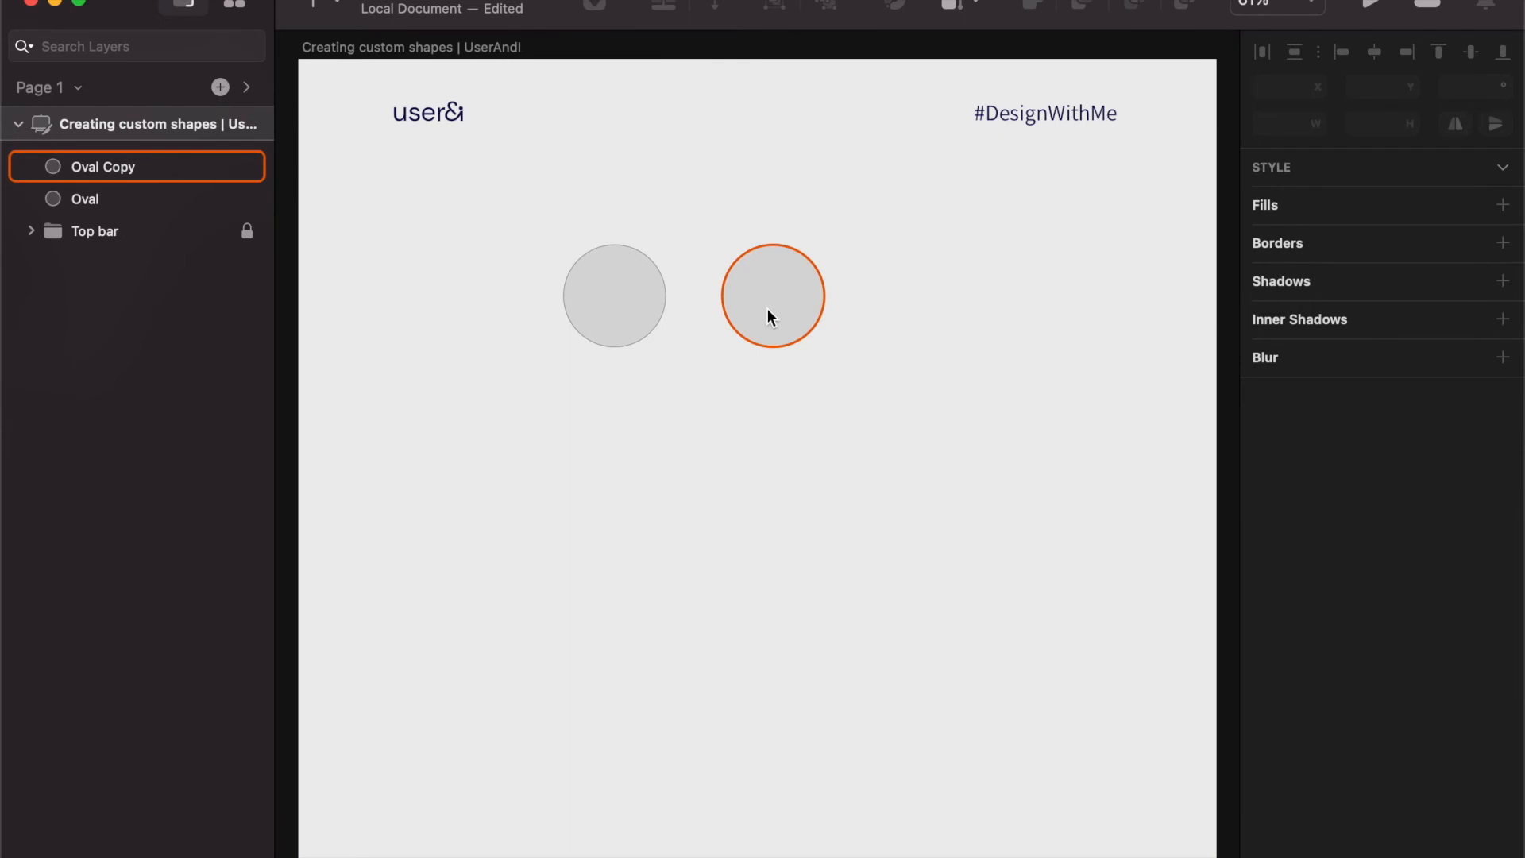
{"action": "left_click", "coordinate": [773, 297]}
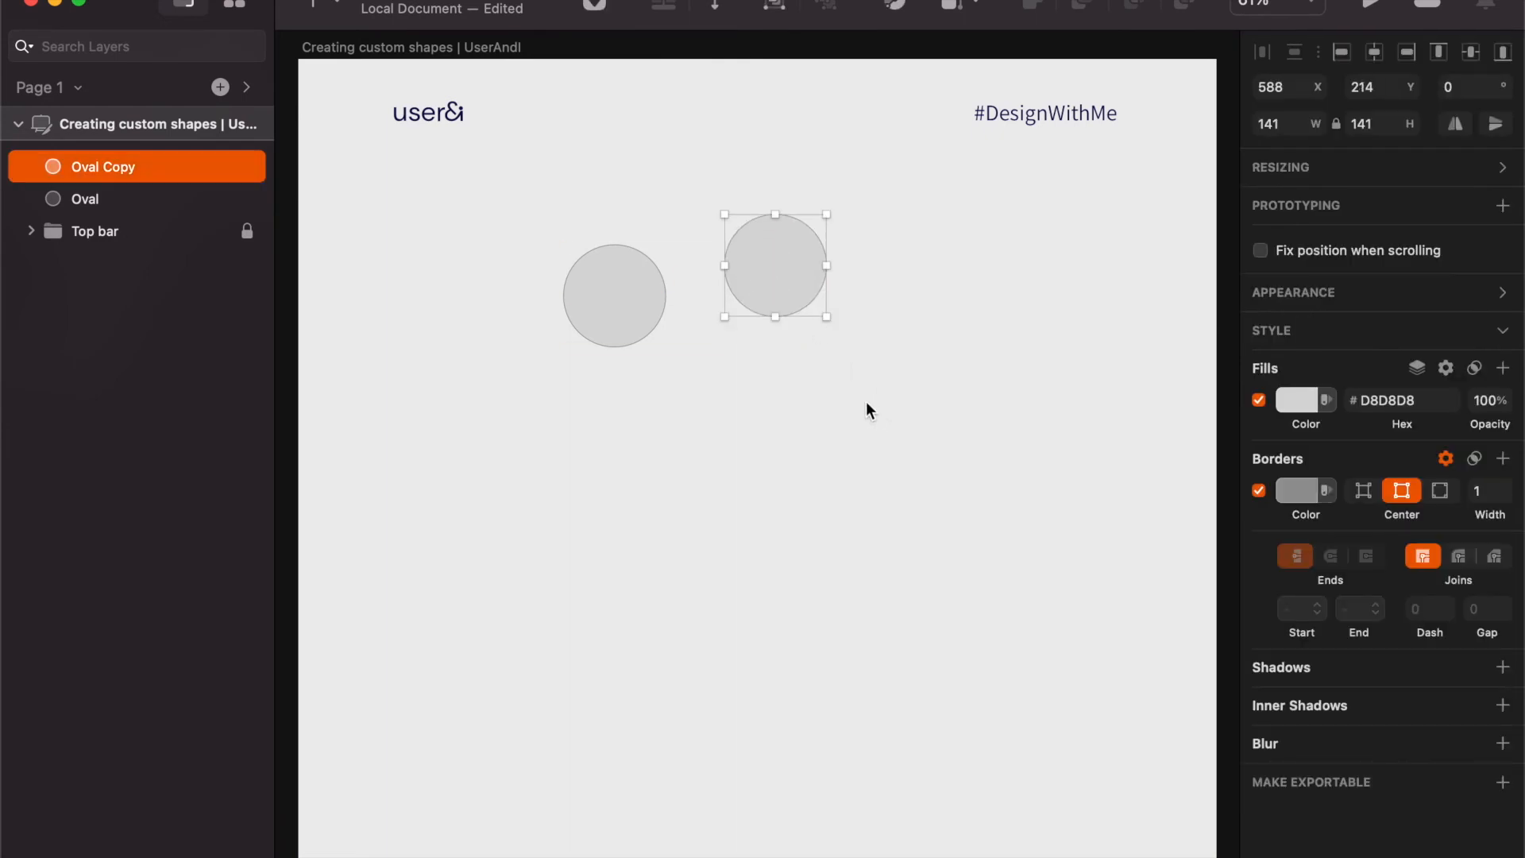
{"action": "mouse_move", "coordinate": [549, 307]}
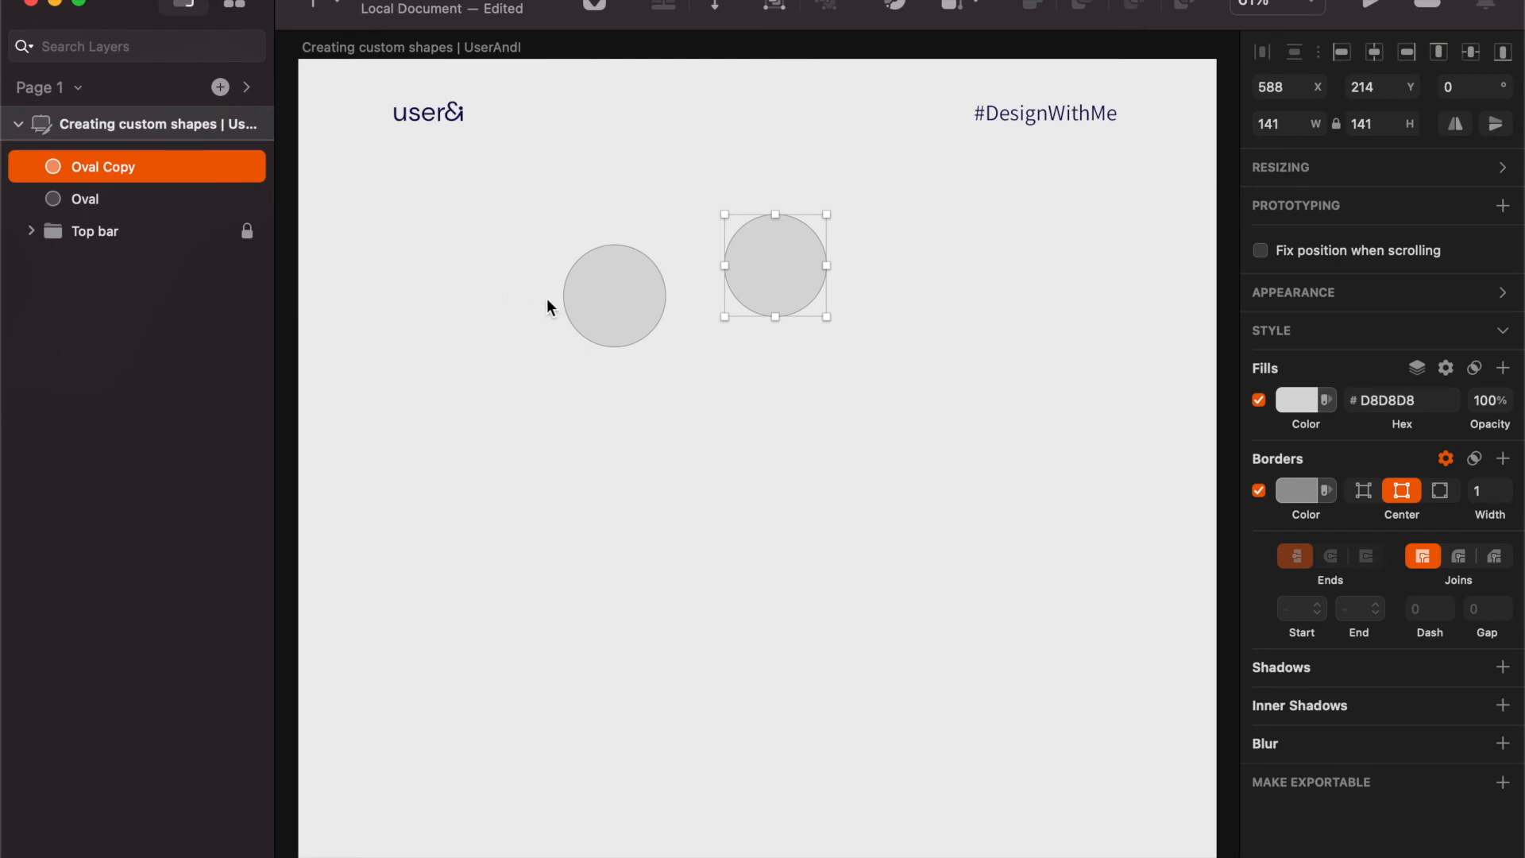
{"action": "mouse_move", "coordinate": [478, 294]}
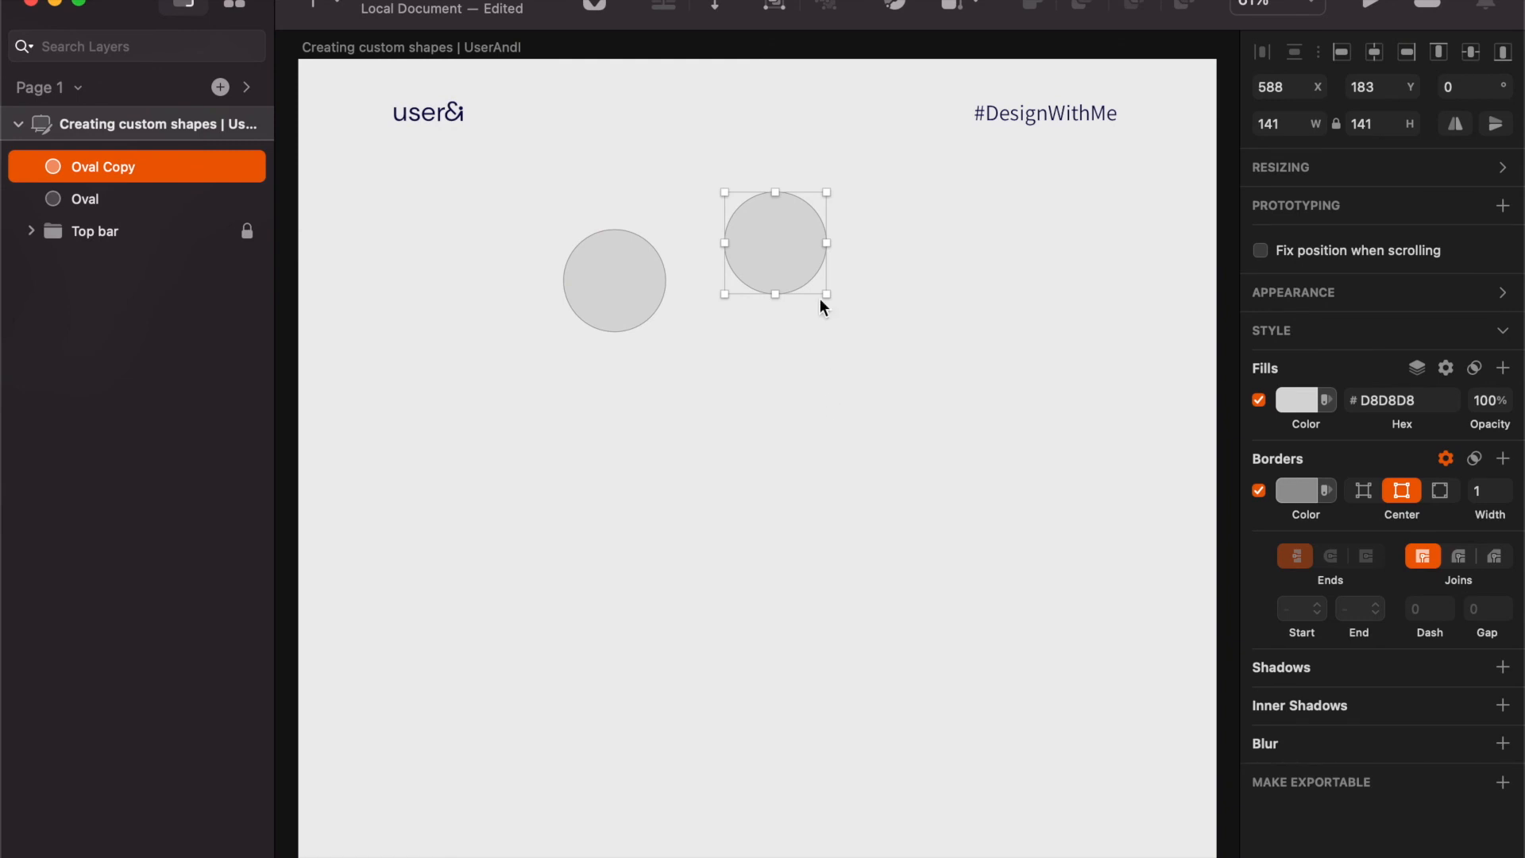
{"action": "mouse_move", "coordinate": [931, 410]}
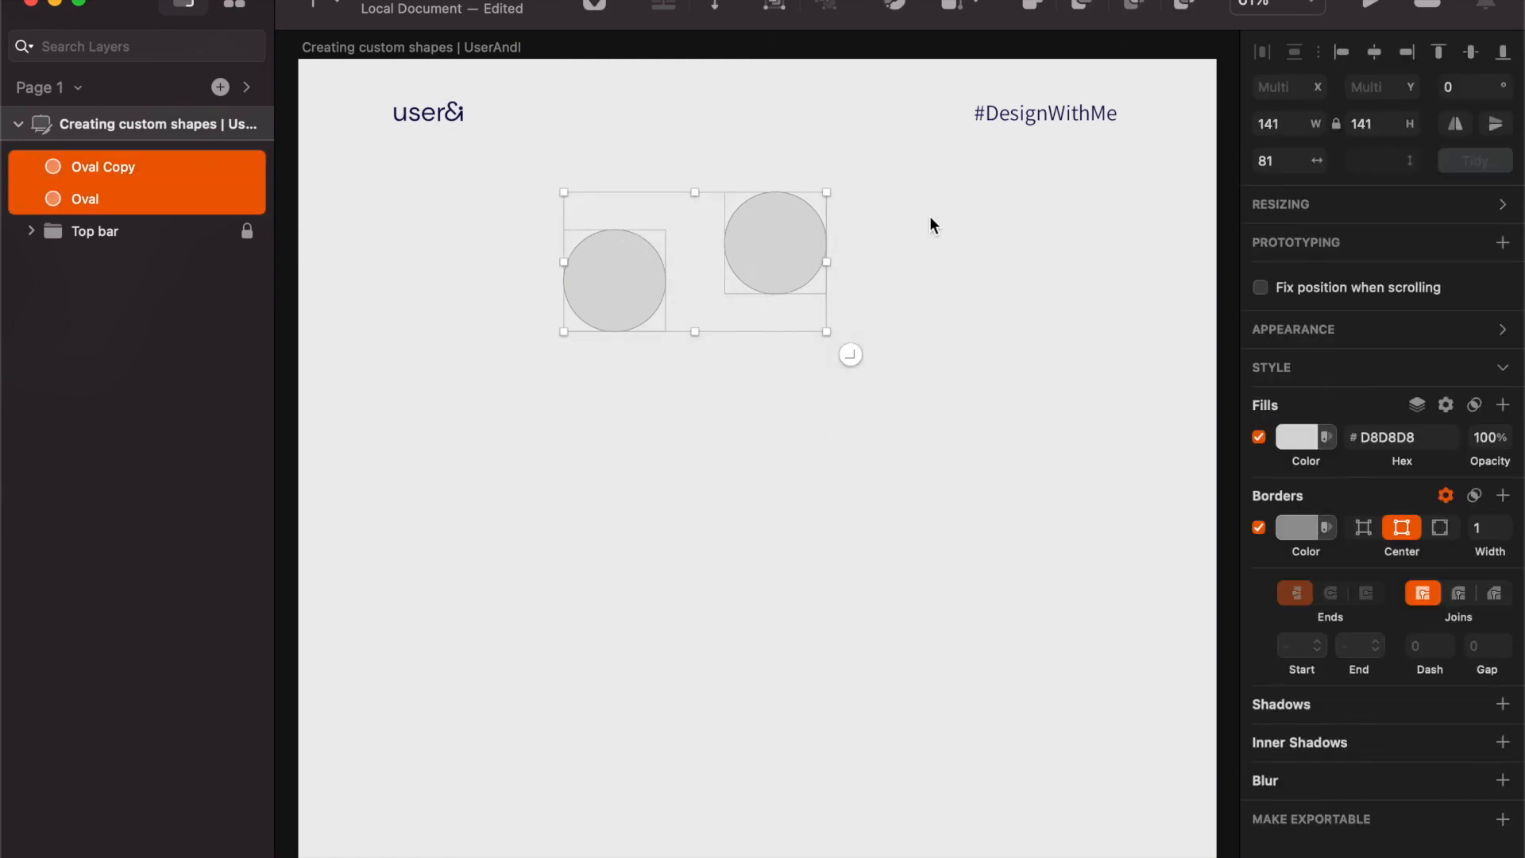
{"action": "mouse_move", "coordinate": [696, 374]}
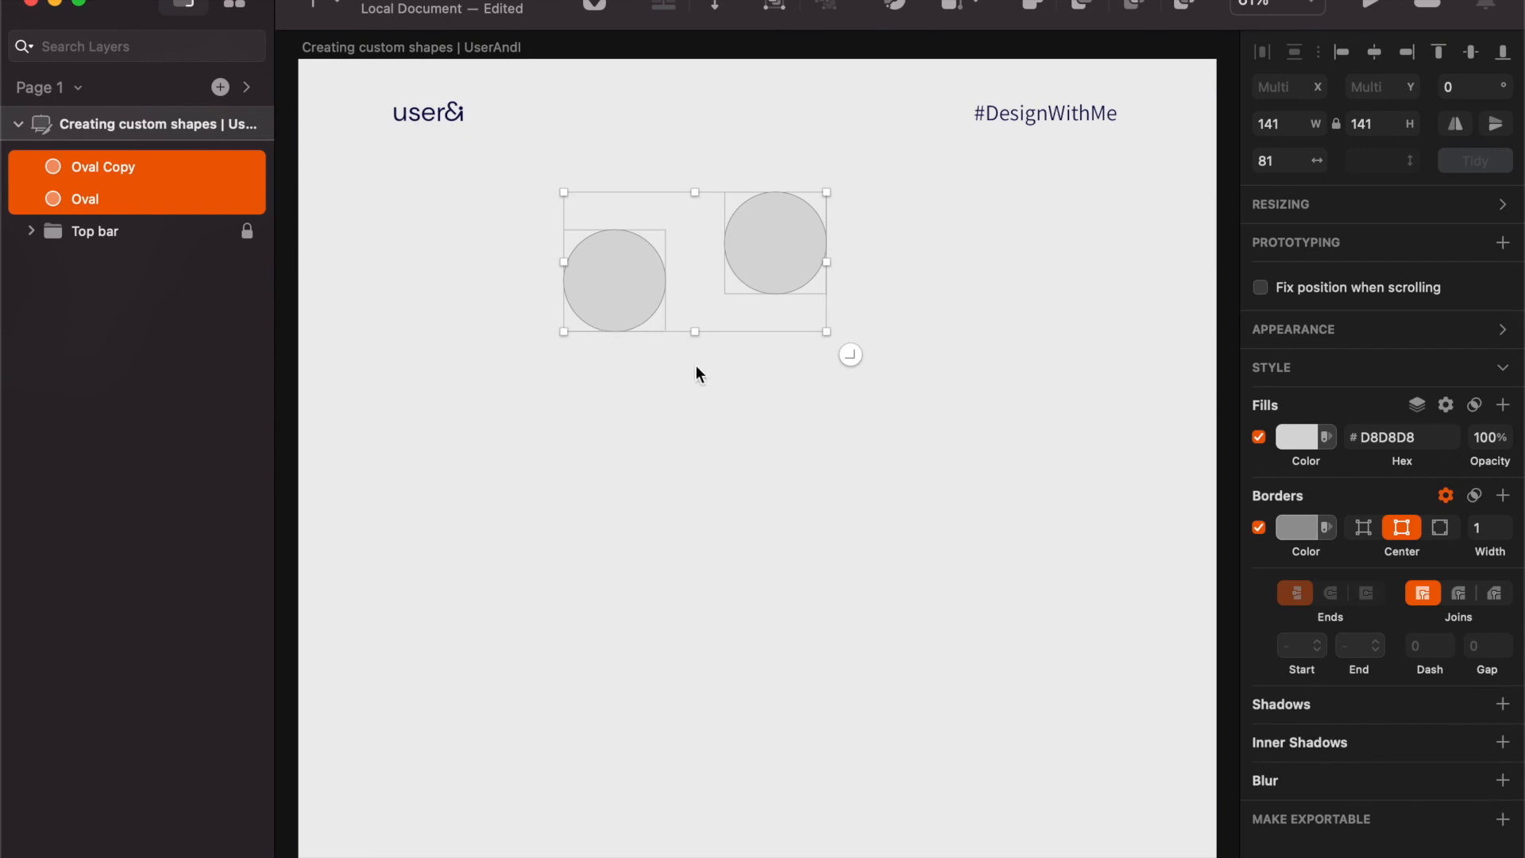
{"action": "mouse_move", "coordinate": [1501, 63]}
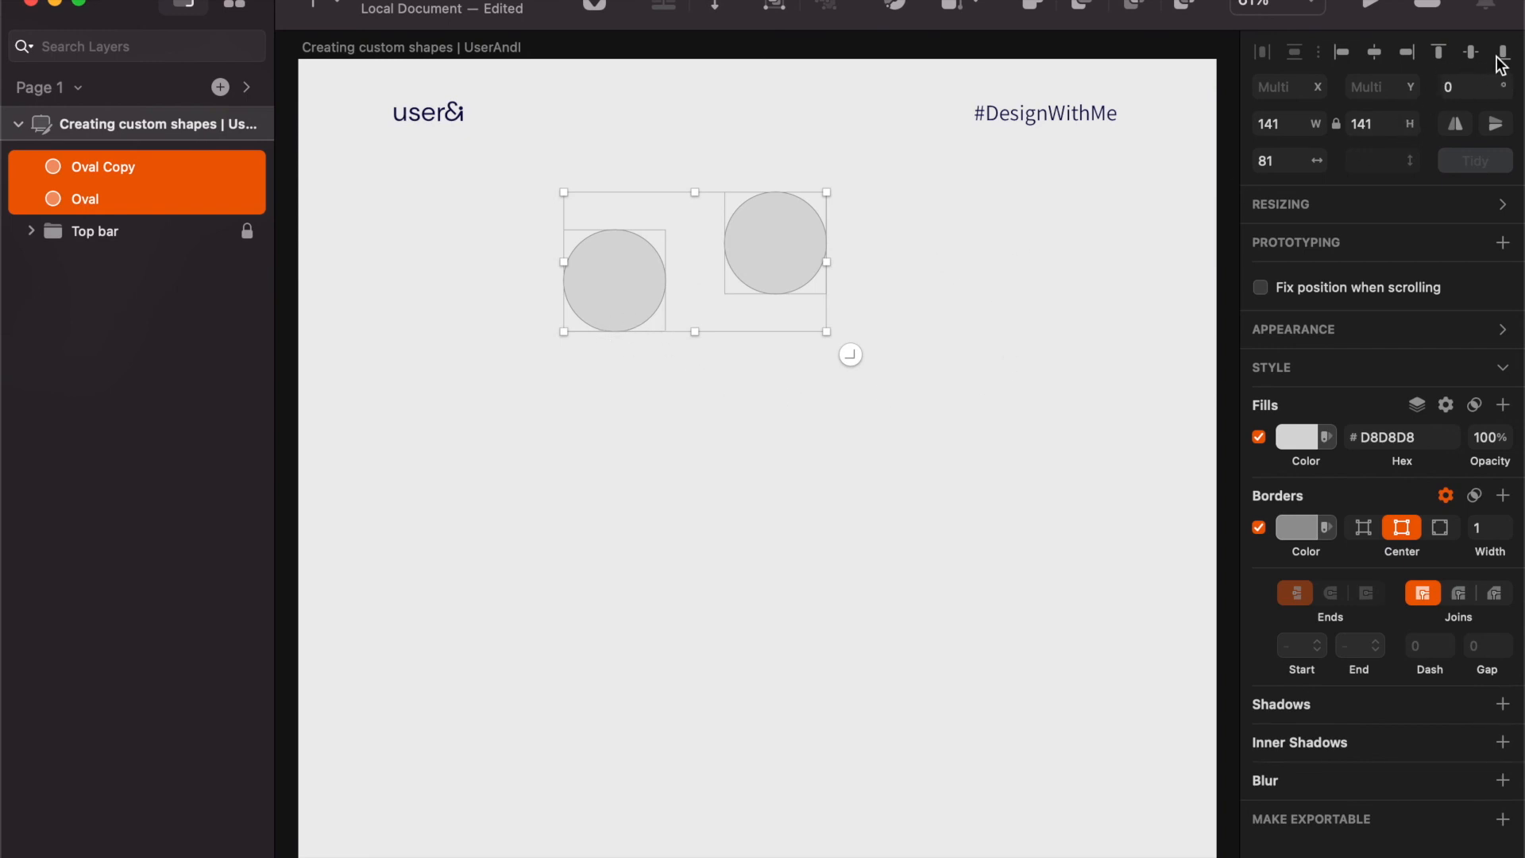
Bottom-align both circles so they sit level side by side.
{"action": "left_click", "coordinate": [1037, 370]}
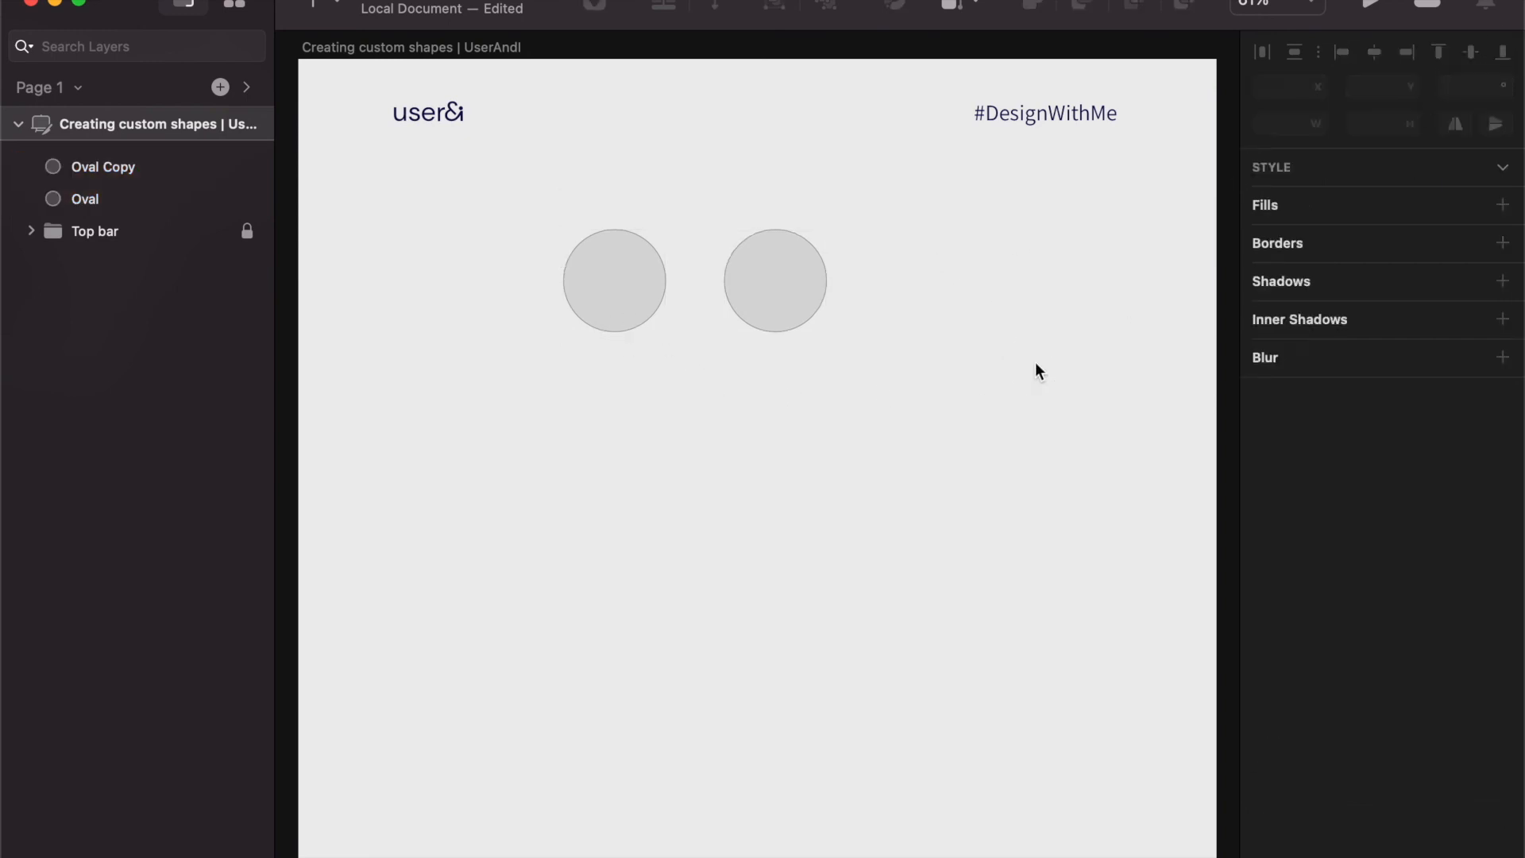